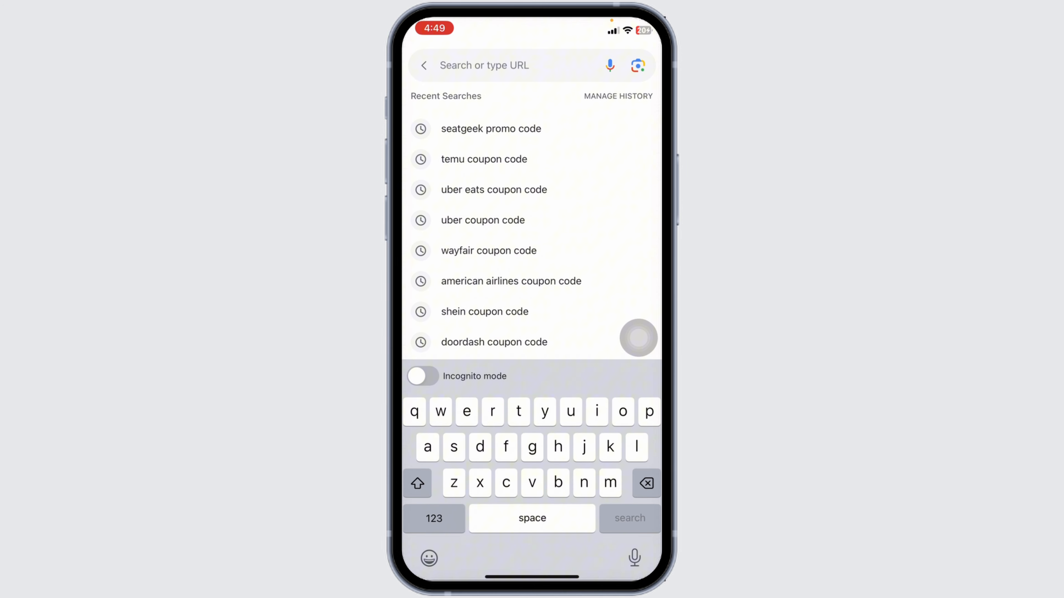
Rerun the 'seatgeek promo code' search and scroll to the Groupon listing
{"action": "left_click", "coordinate": [490, 128]}
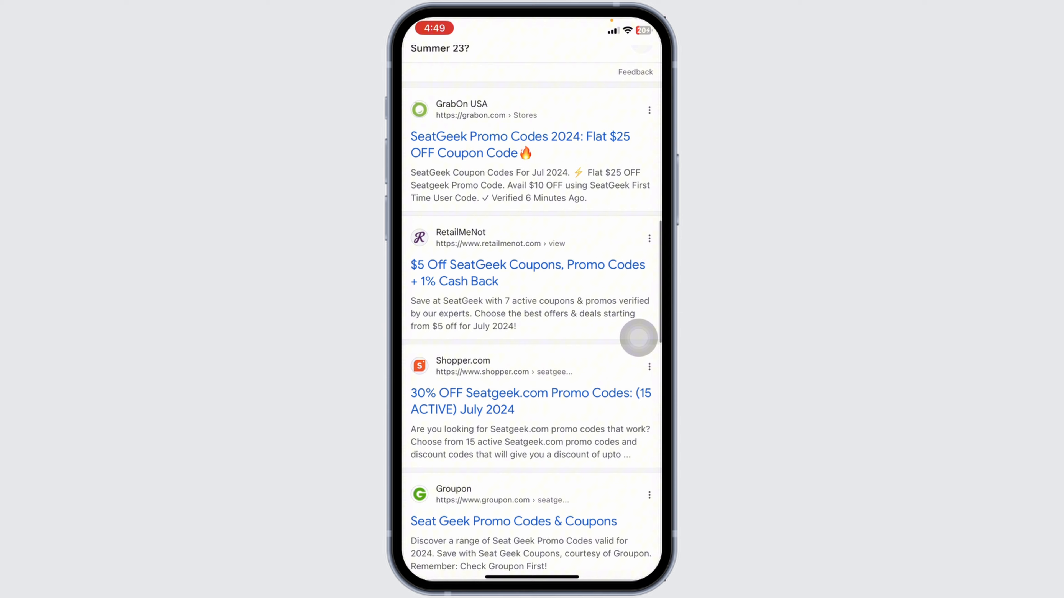
{"action": "scroll", "scroll_direction": "down", "scroll_amount": 3}
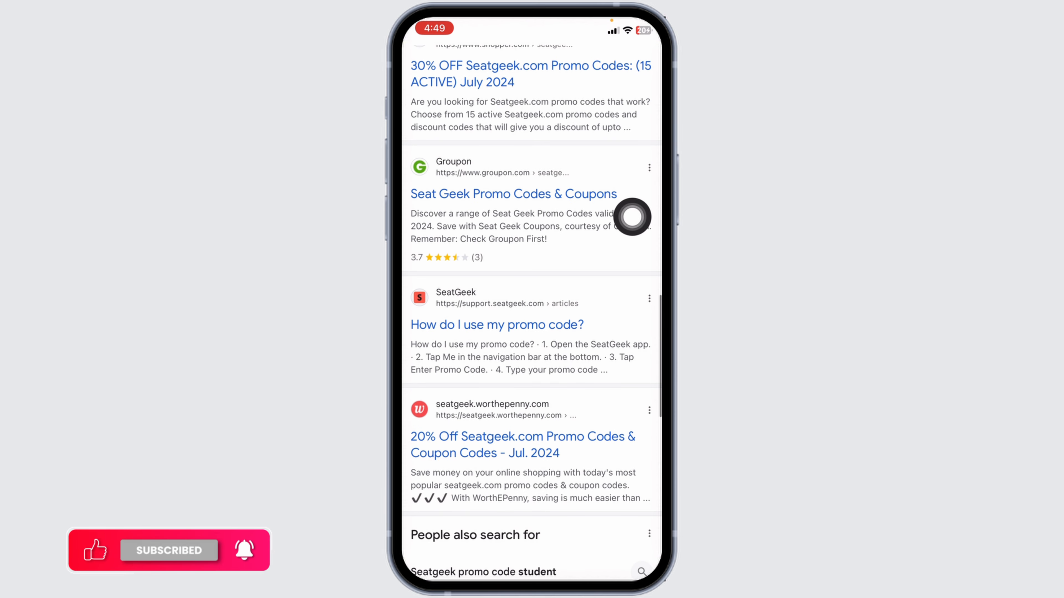
View Groupon's Seat Geek Promo Codes page and scroll through its 40 offers
{"action": "left_click", "coordinate": [513, 194]}
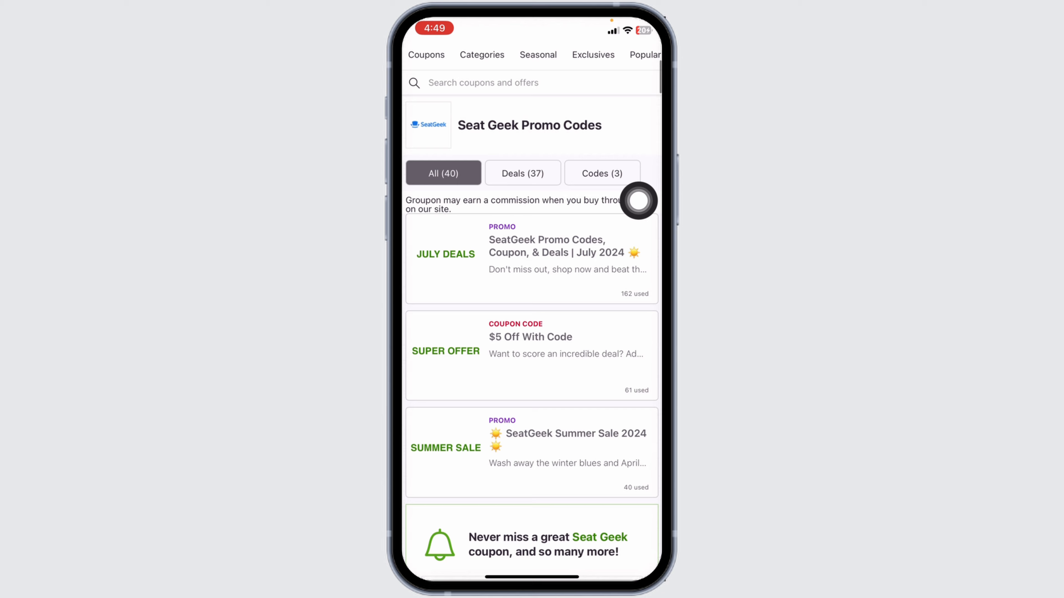
{"action": "scroll", "scroll_direction": "down", "scroll_amount": 3}
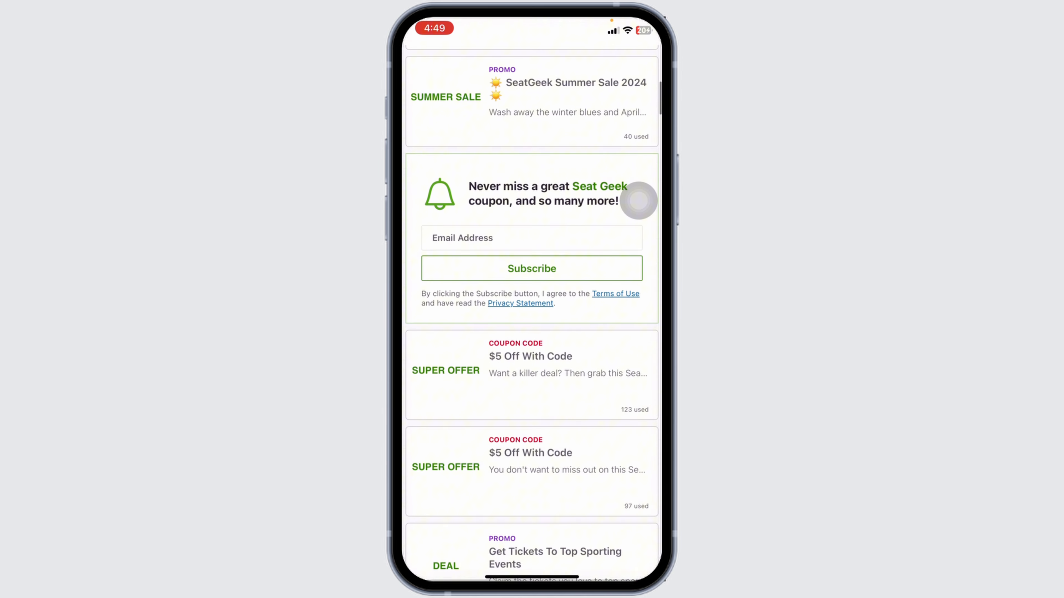
{"action": "scroll", "scroll_direction": "down", "scroll_amount": 3}
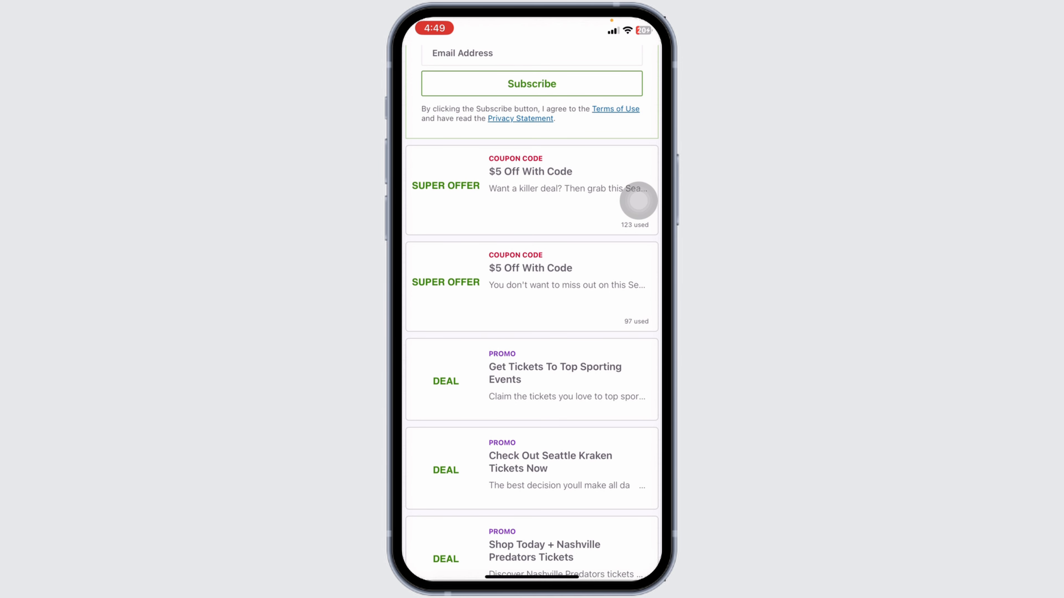
{"action": "scroll", "scroll_direction": "down", "scroll_amount": 3}
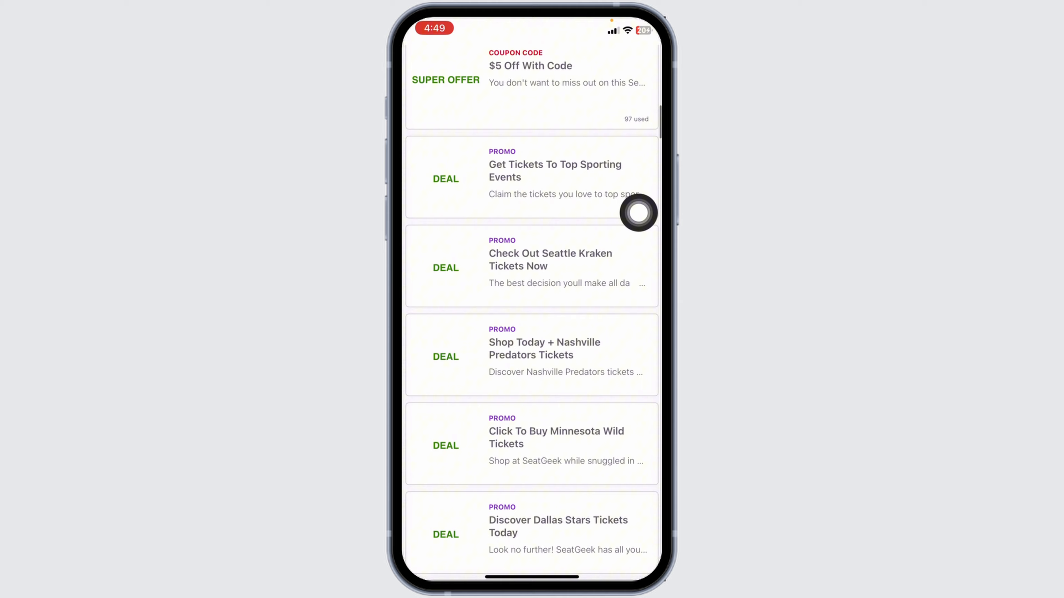
{"action": "scroll", "scroll_direction": "down", "scroll_amount": 3}
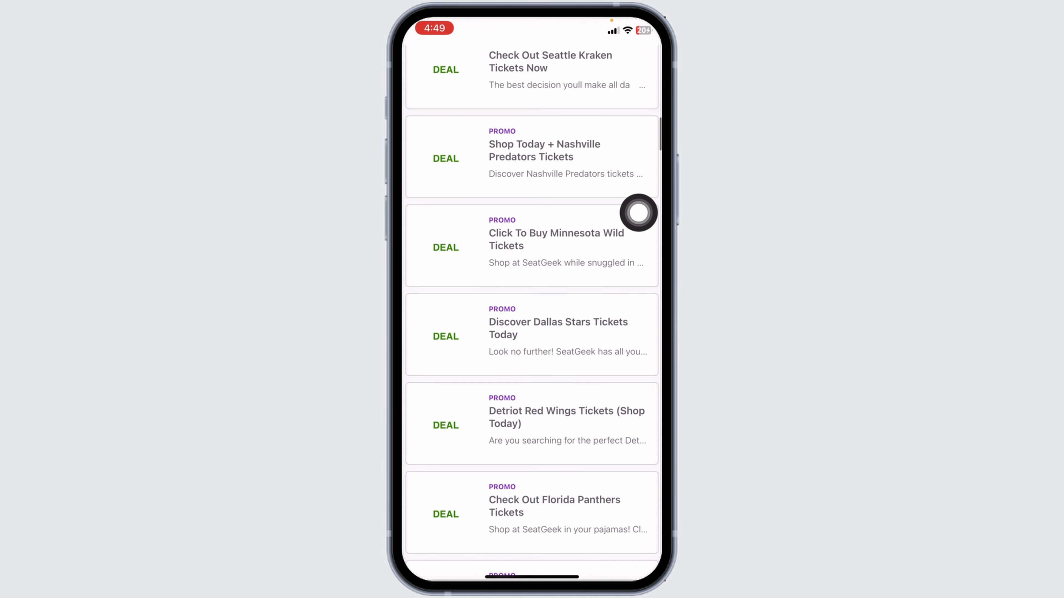
Reveal the $5 Off With Code offer and copy its TAKE5 code, returning to the search results
{"action": "left_click", "coordinate": [555, 247]}
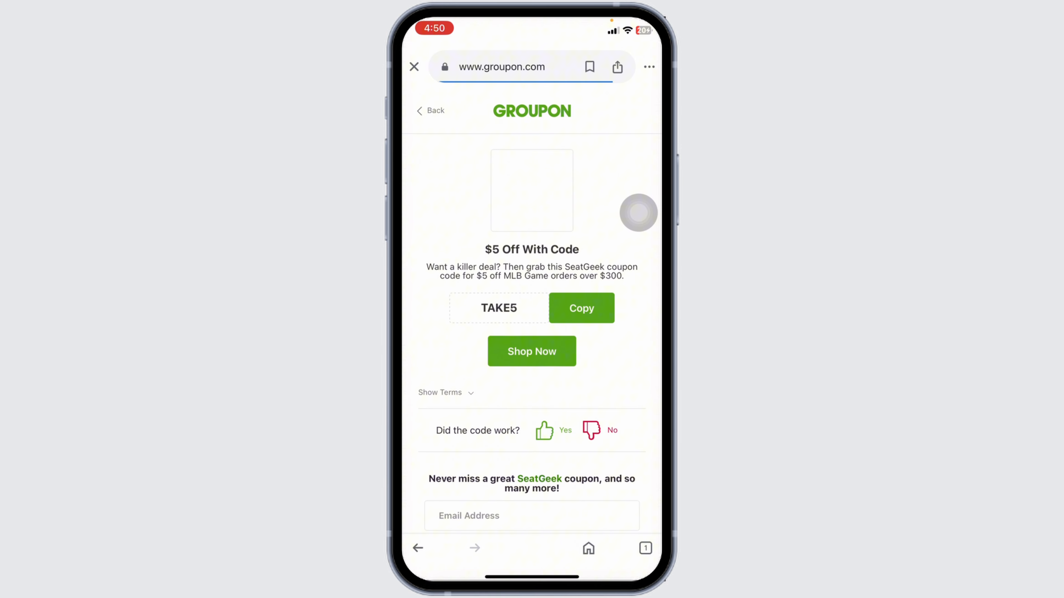
{"action": "left_click", "coordinate": [581, 308]}
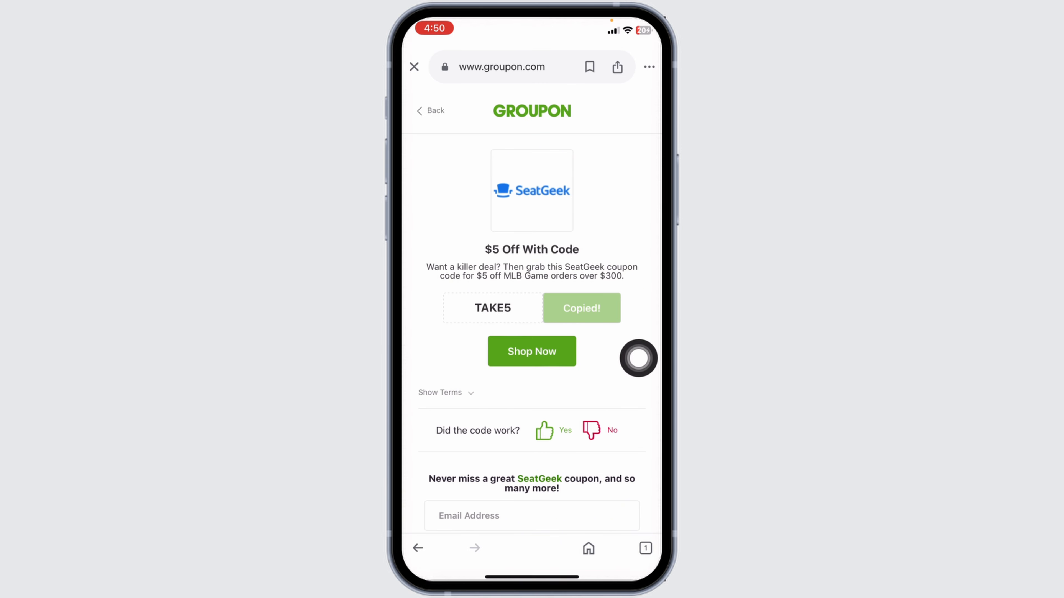
{"action": "left_click", "coordinate": [531, 351]}
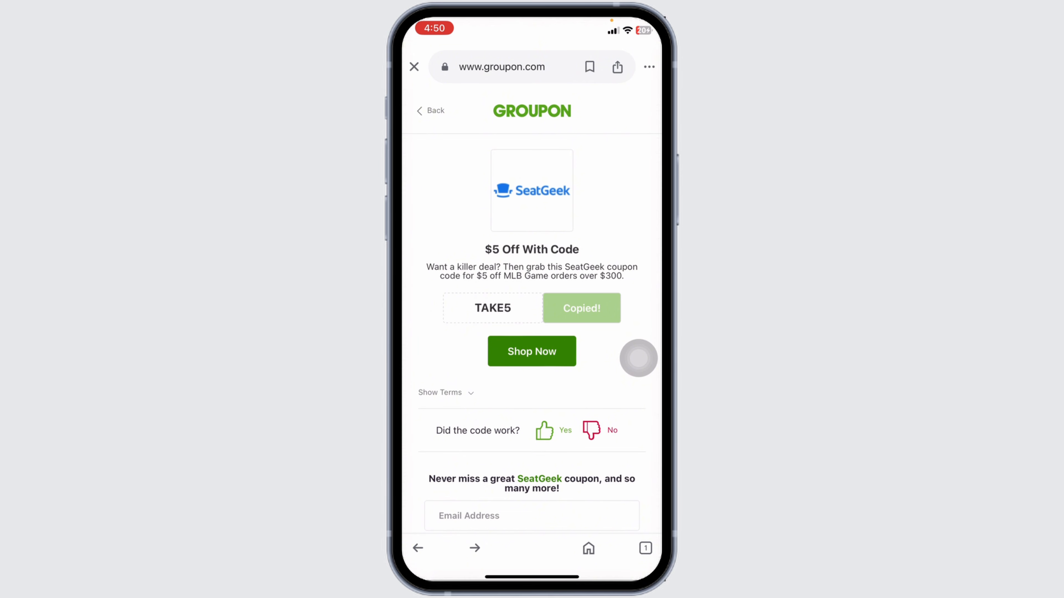
{"action": "scroll", "scroll_direction": "down", "scroll_amount": 3}
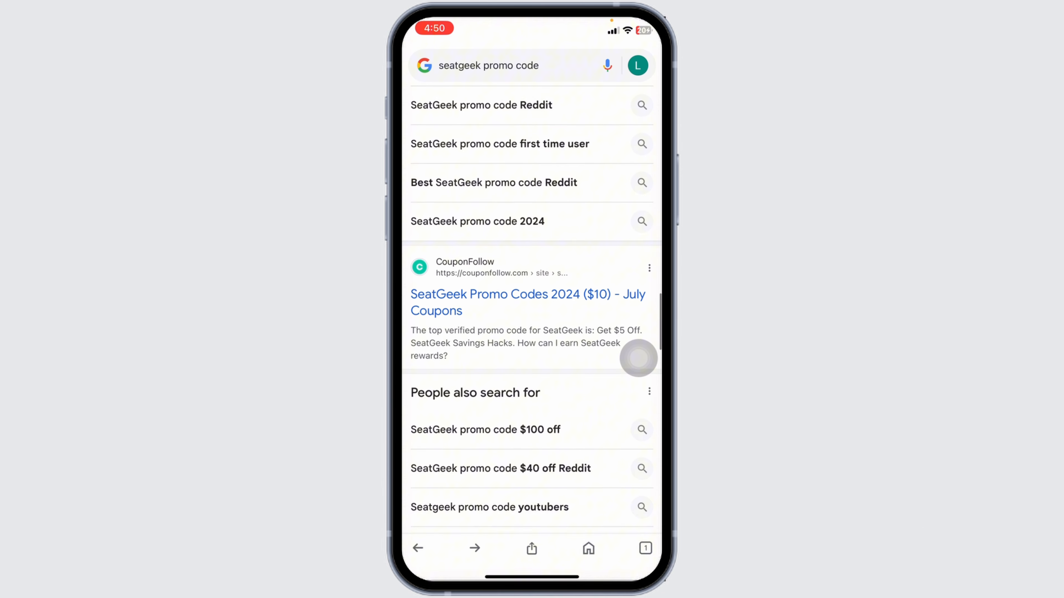
Go to CouponFollow's SeatGeek Promo Codes 2024 page from the results
{"action": "left_click", "coordinate": [526, 302]}
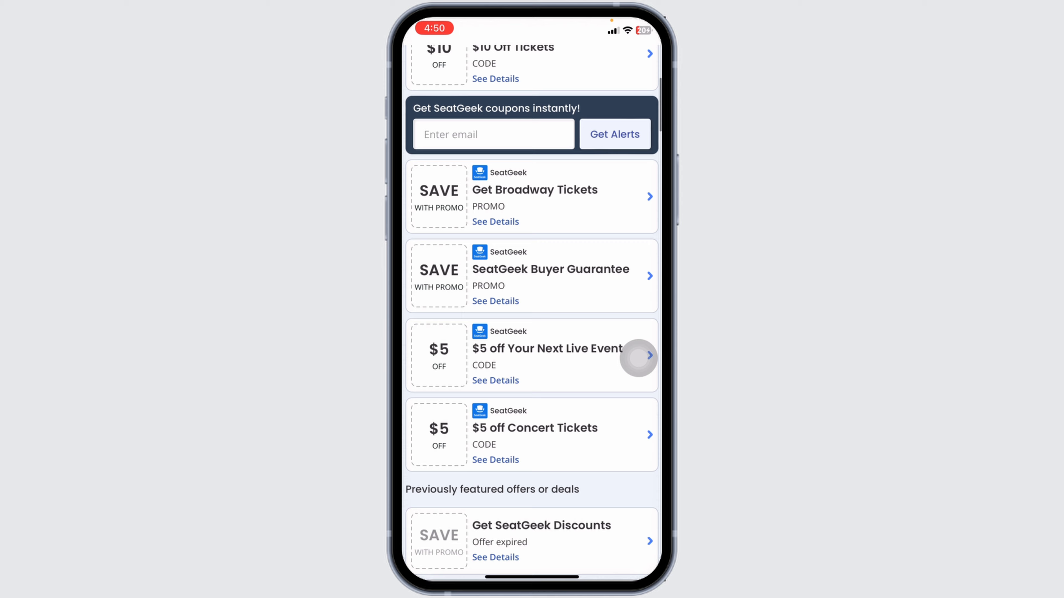